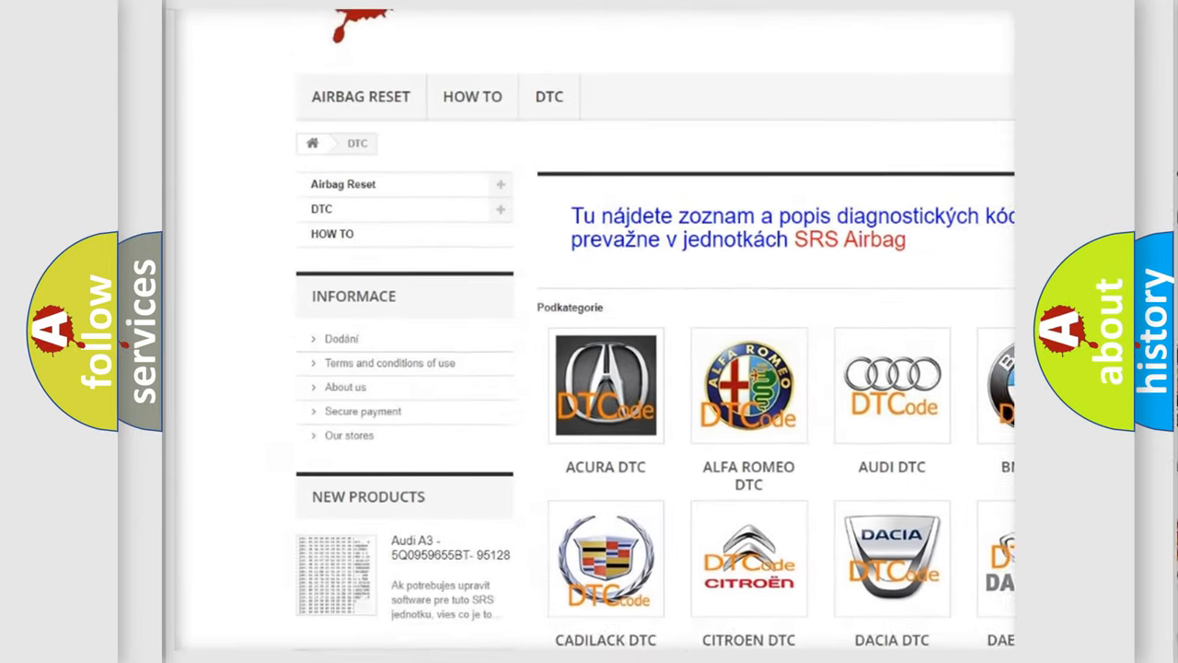
{"action": "scroll", "scroll_direction": "down", "scroll_amount": 3}
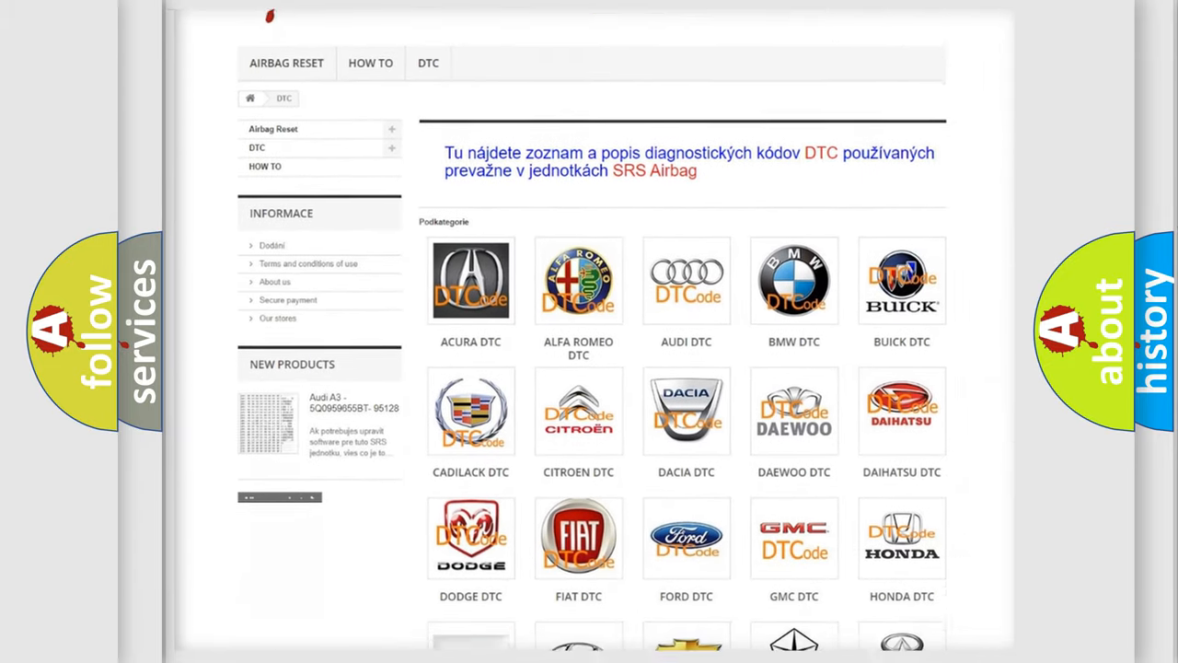
{"action": "scroll", "scroll_direction": "down", "scroll_amount": 3}
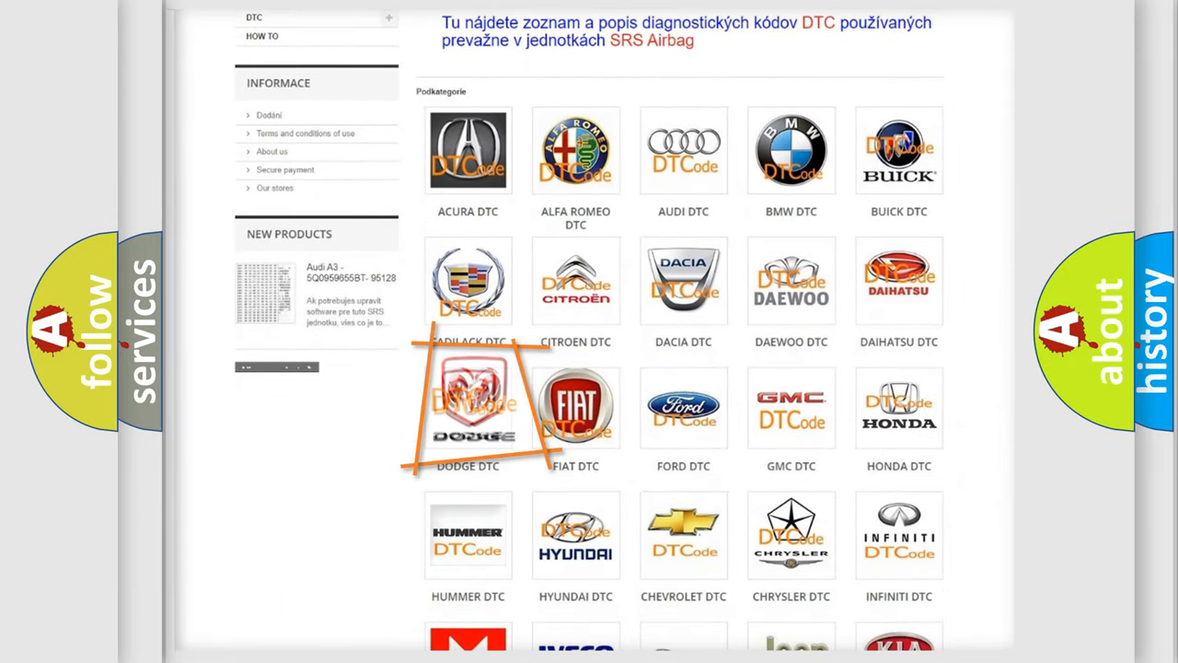
{"action": "mouse_move", "coordinate": [683, 408]}
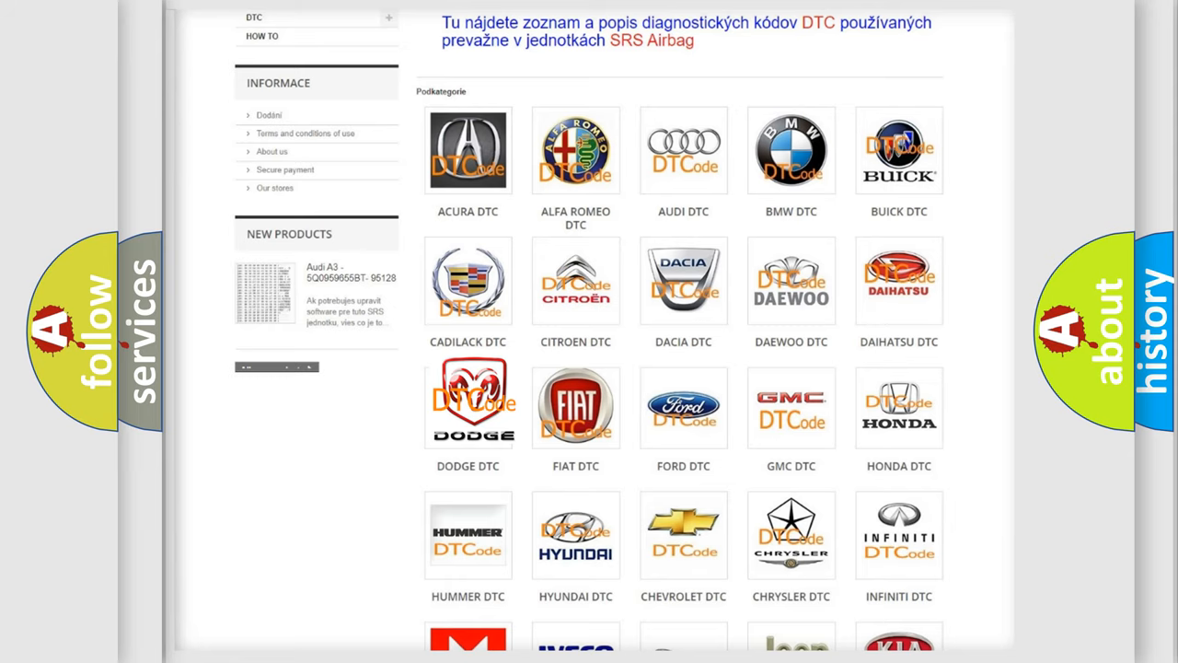